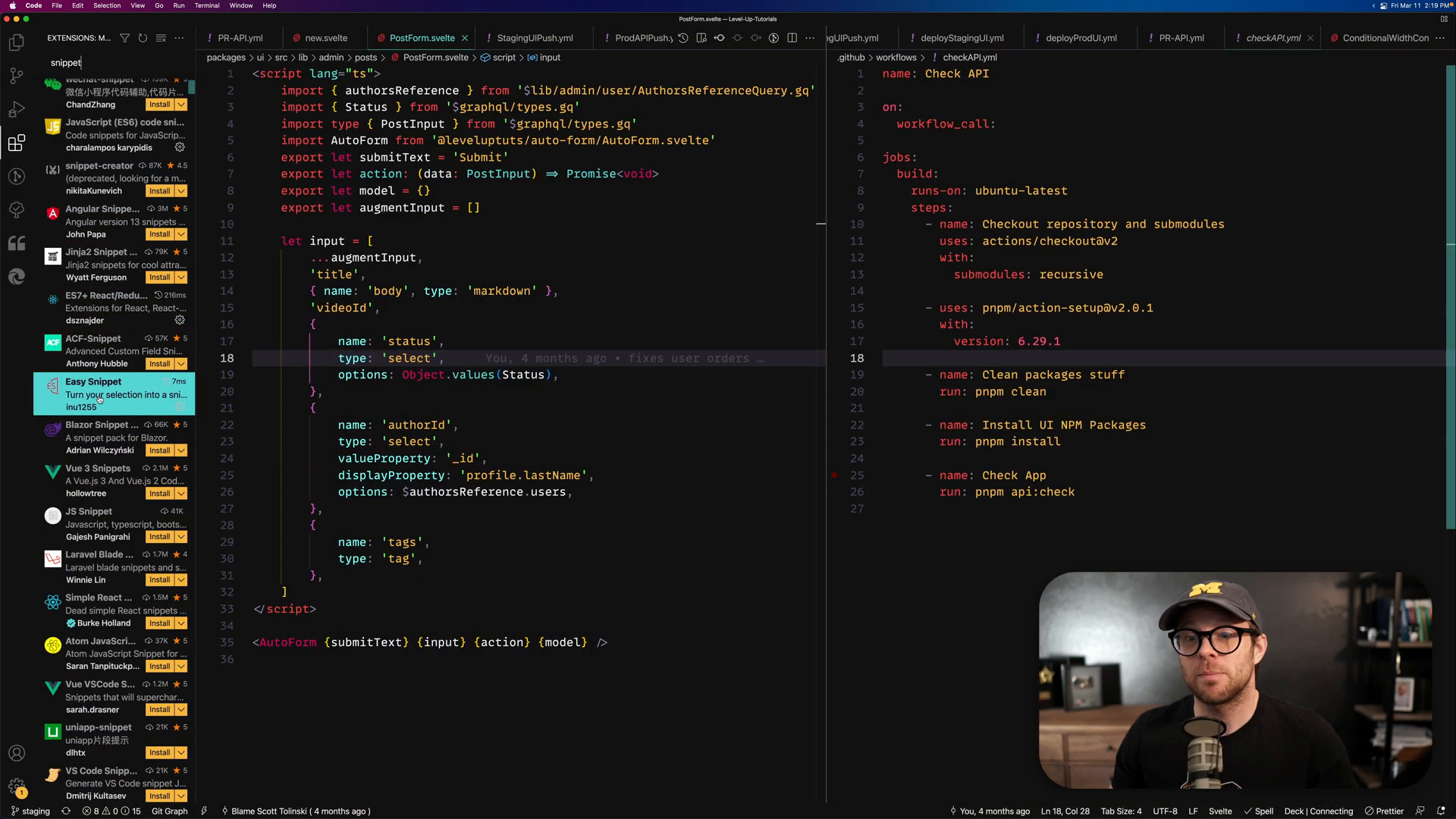
- Open the Easy Snippet extension's details page from the snippet search results
left_click(103, 388)
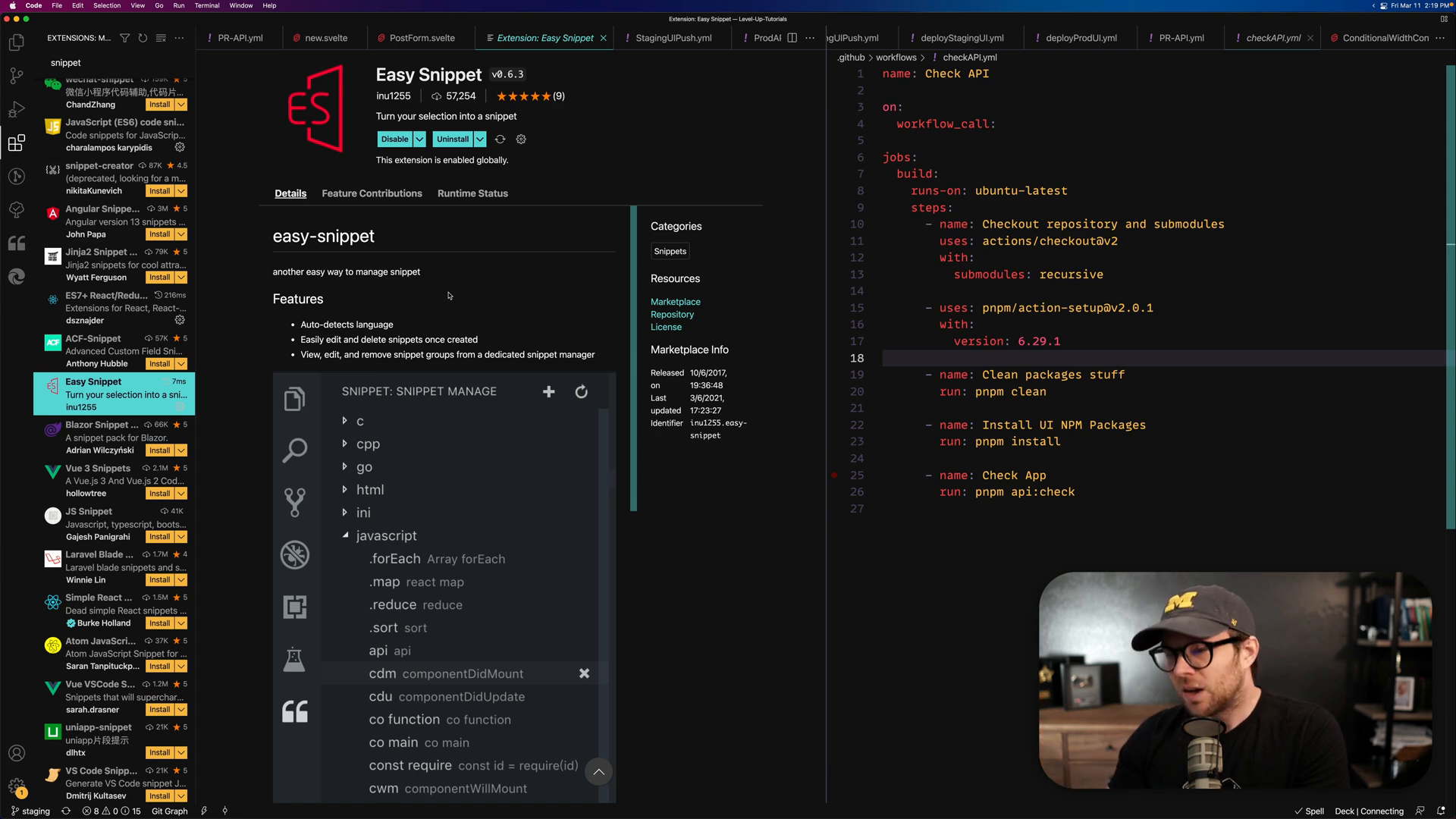
left_click(421, 37)
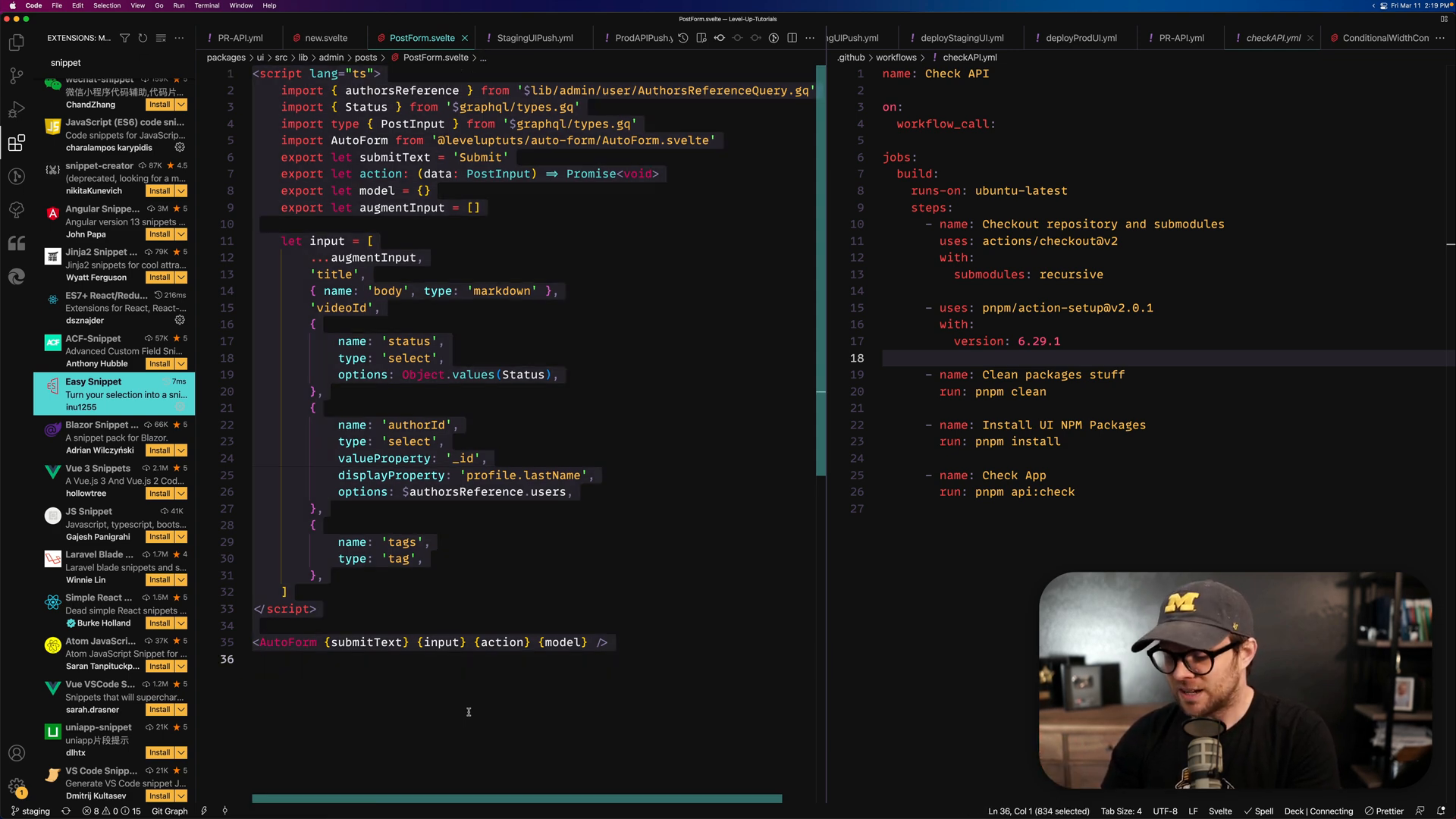
- Run Easy Snippet's create-snippet command to save PostForm's code as the 'af' snippet
type("ea")
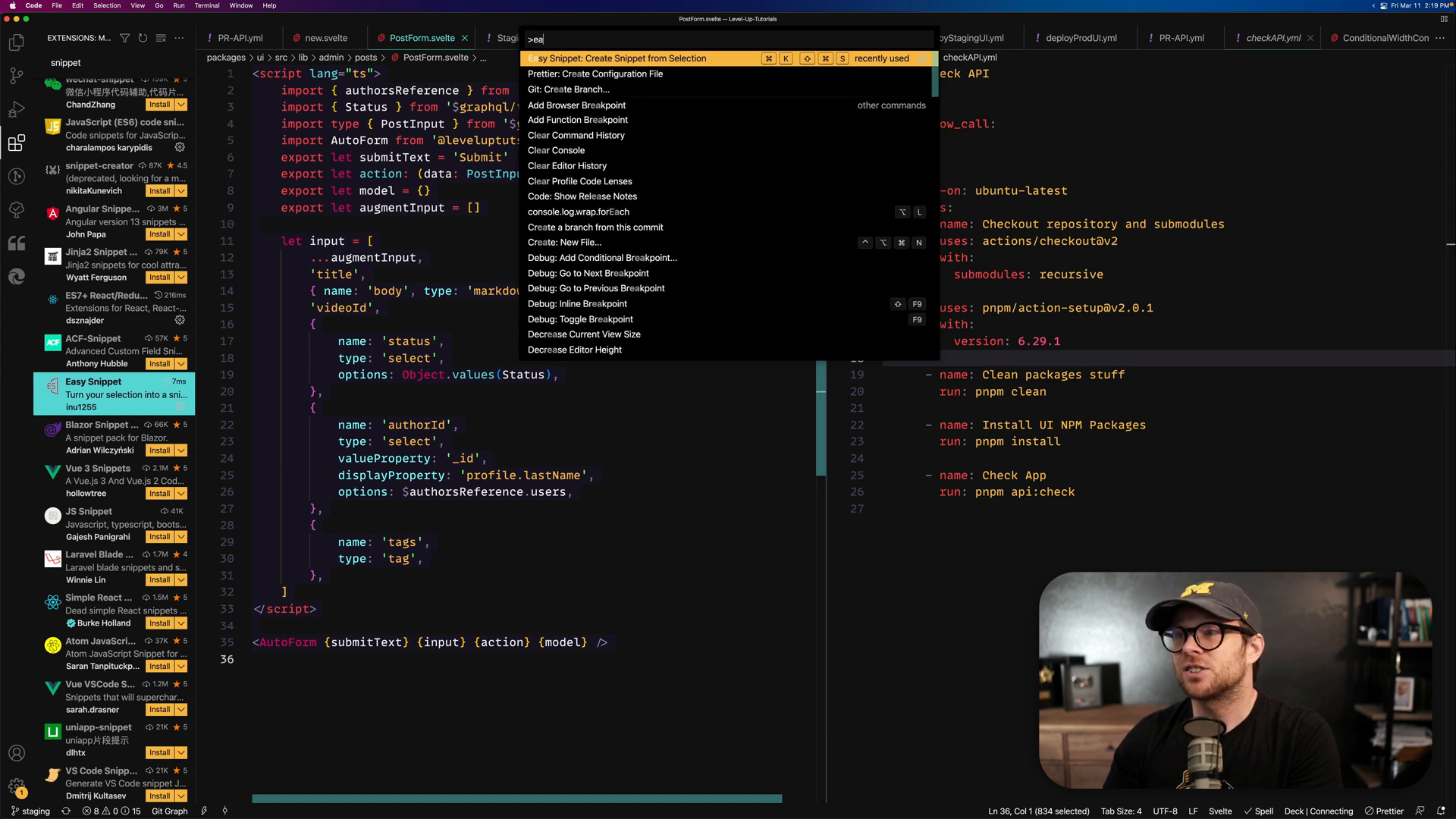
type("sni")
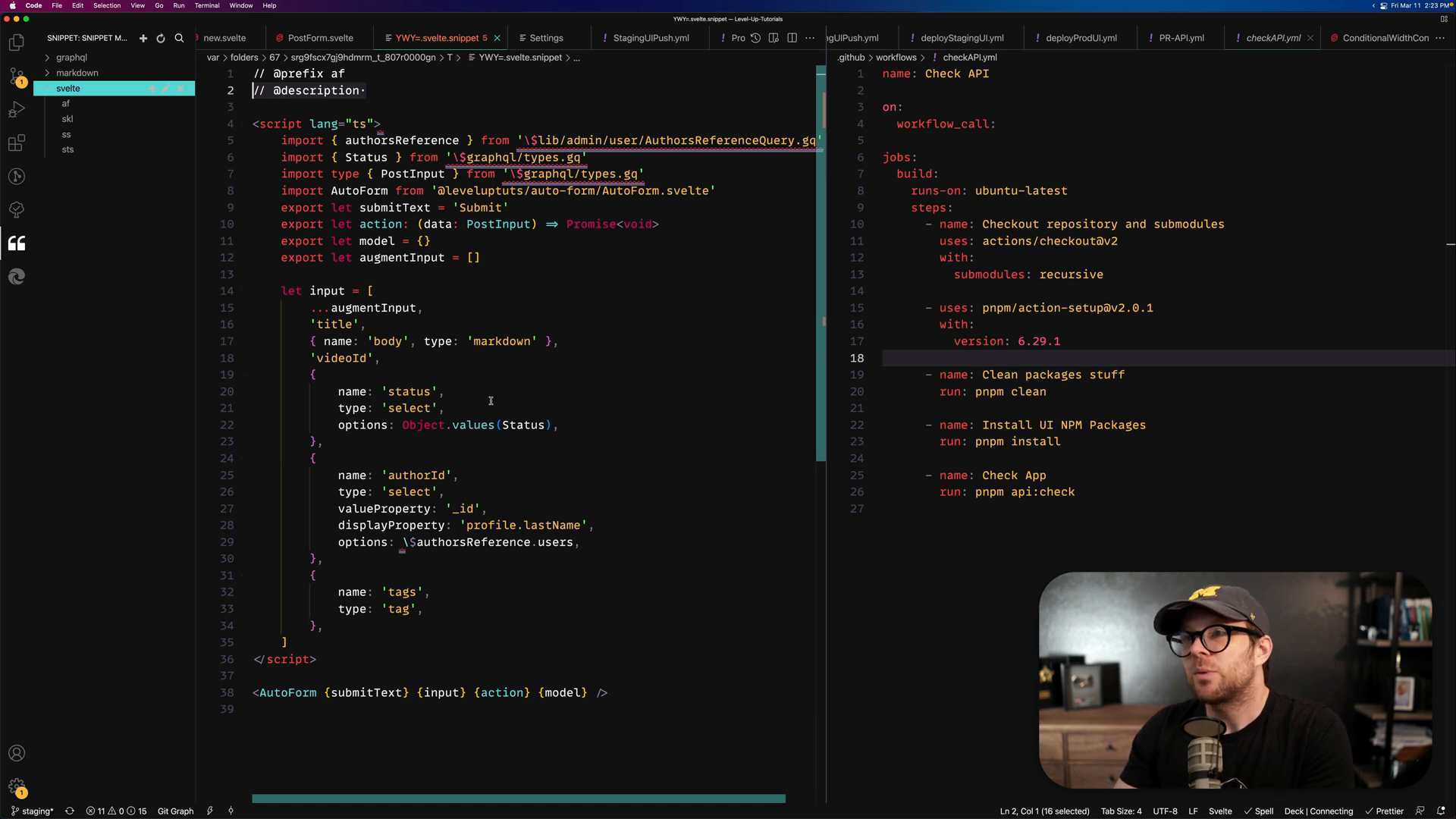
- Open the 'af' snippet from the svelte group in Snippet Manager, then hide the sidebar
left_click(446, 492)
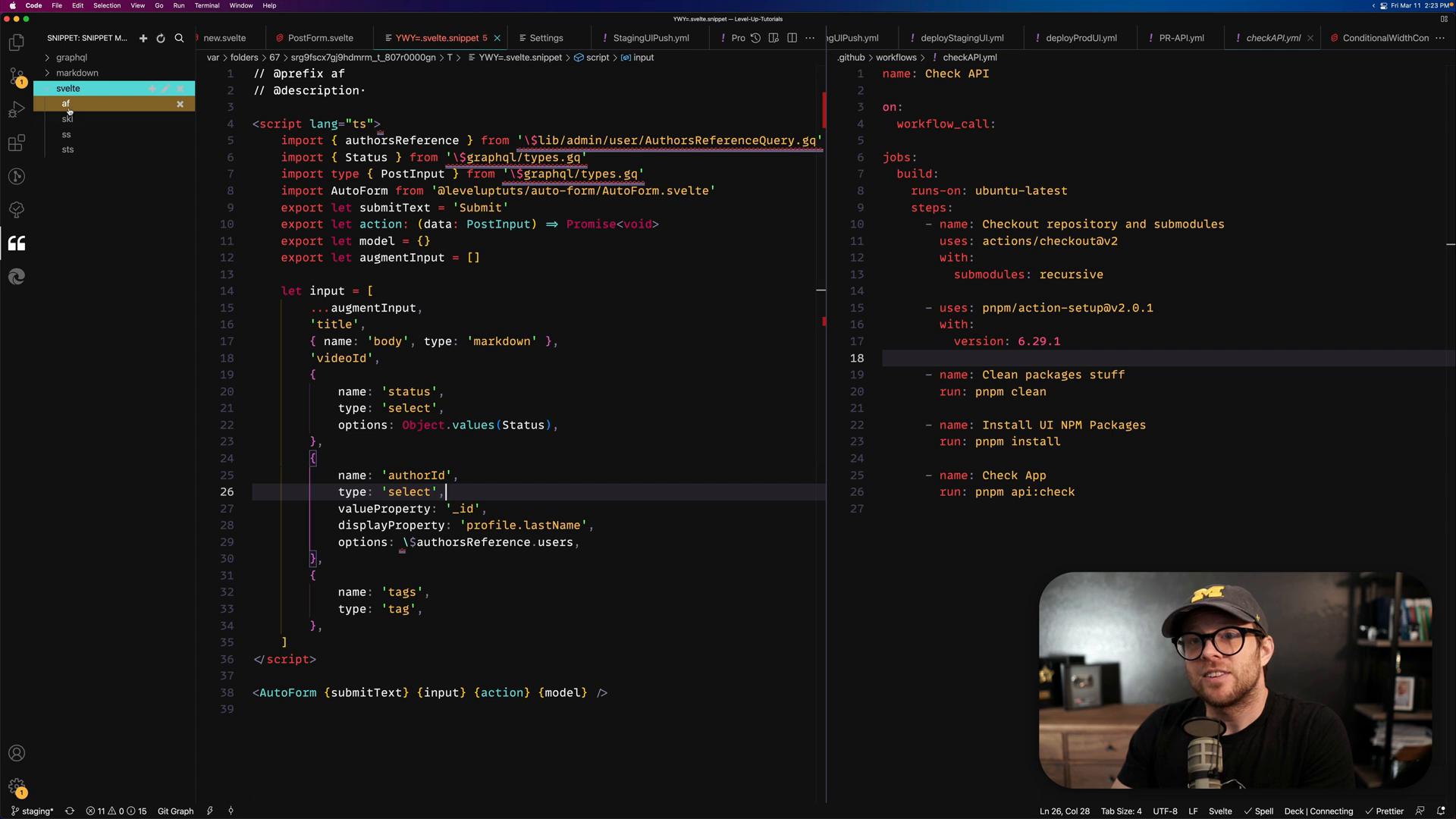
left_click(67, 88)
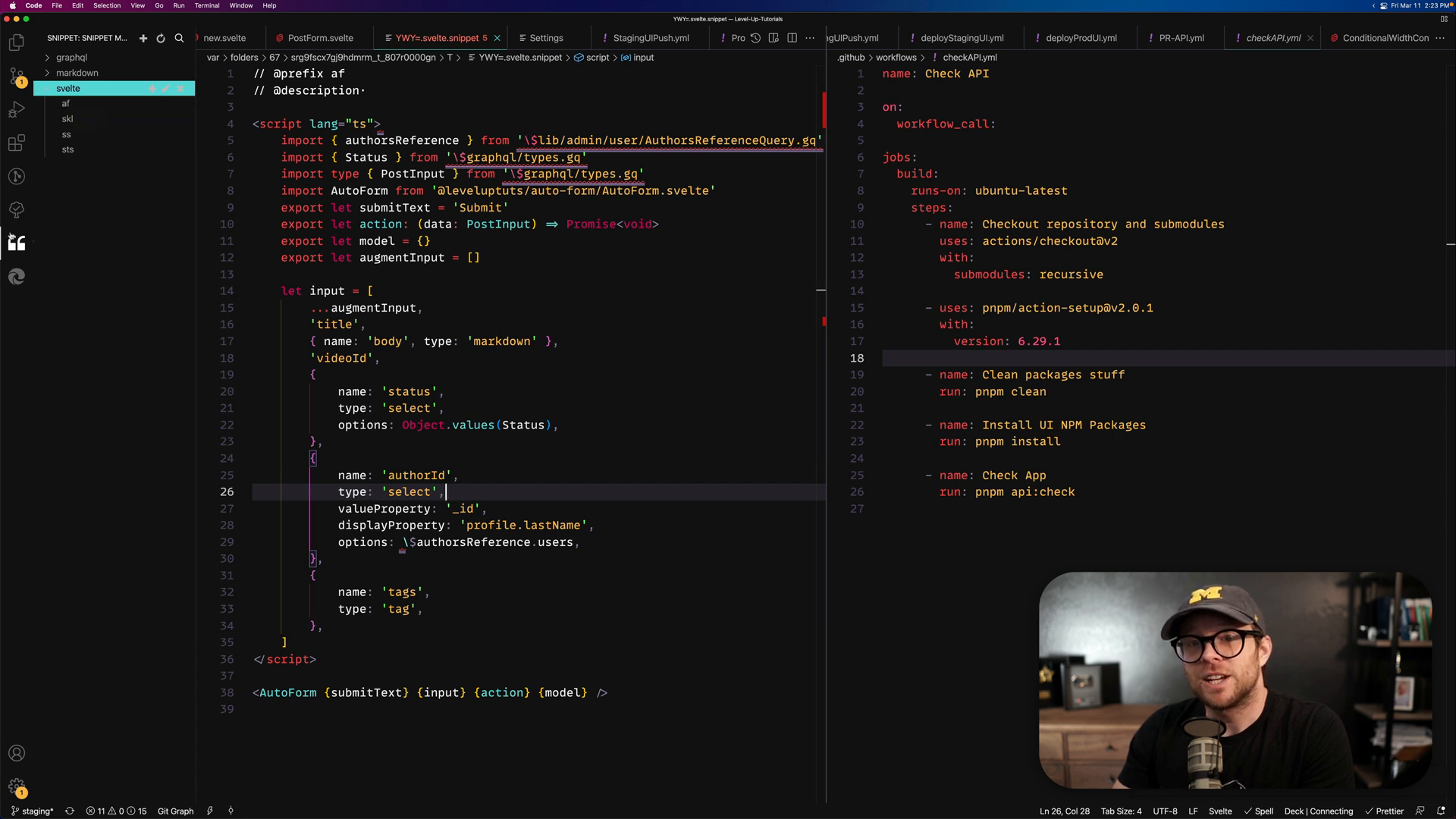
left_click(66, 133)
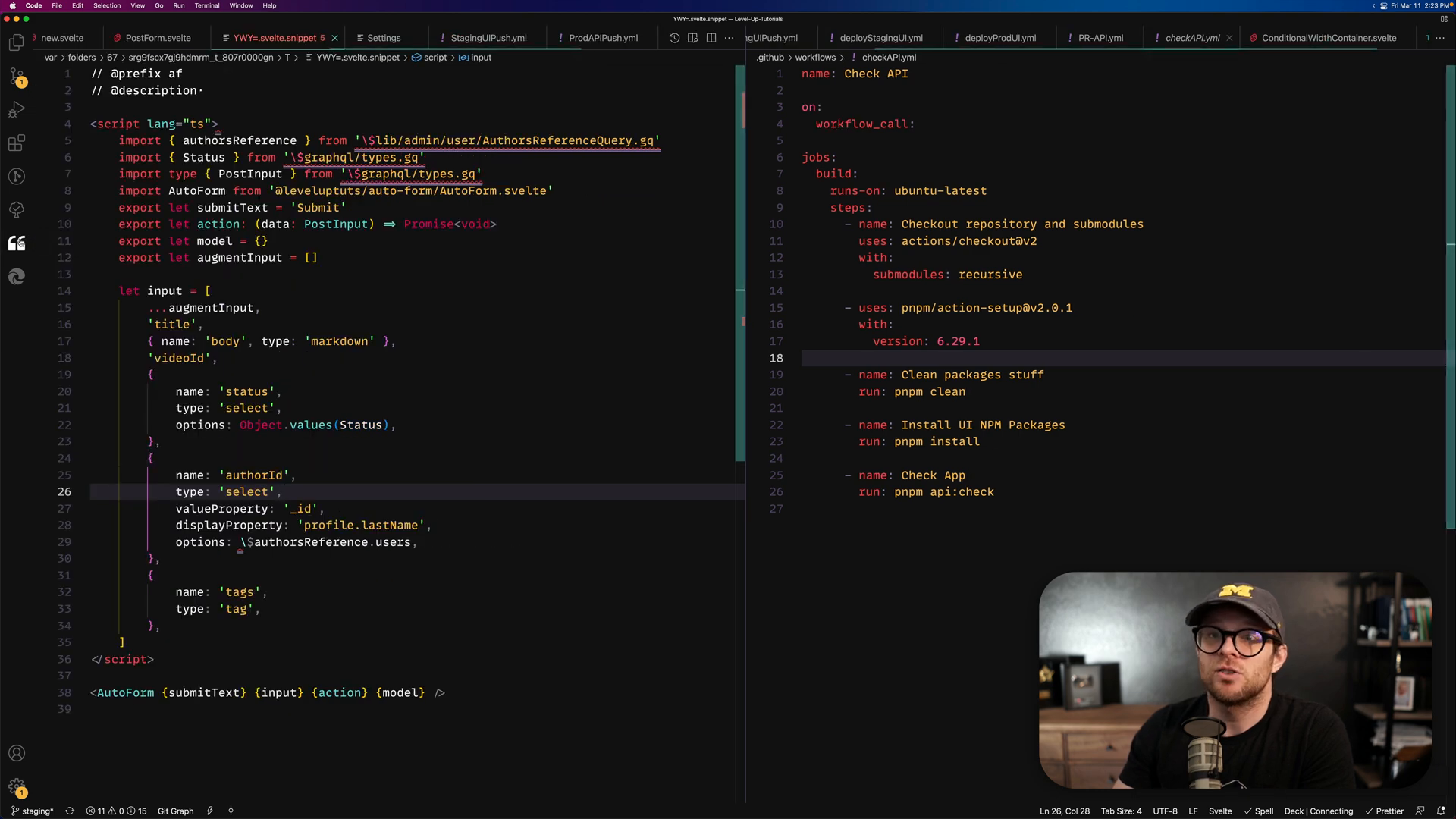
left_click(16, 42)
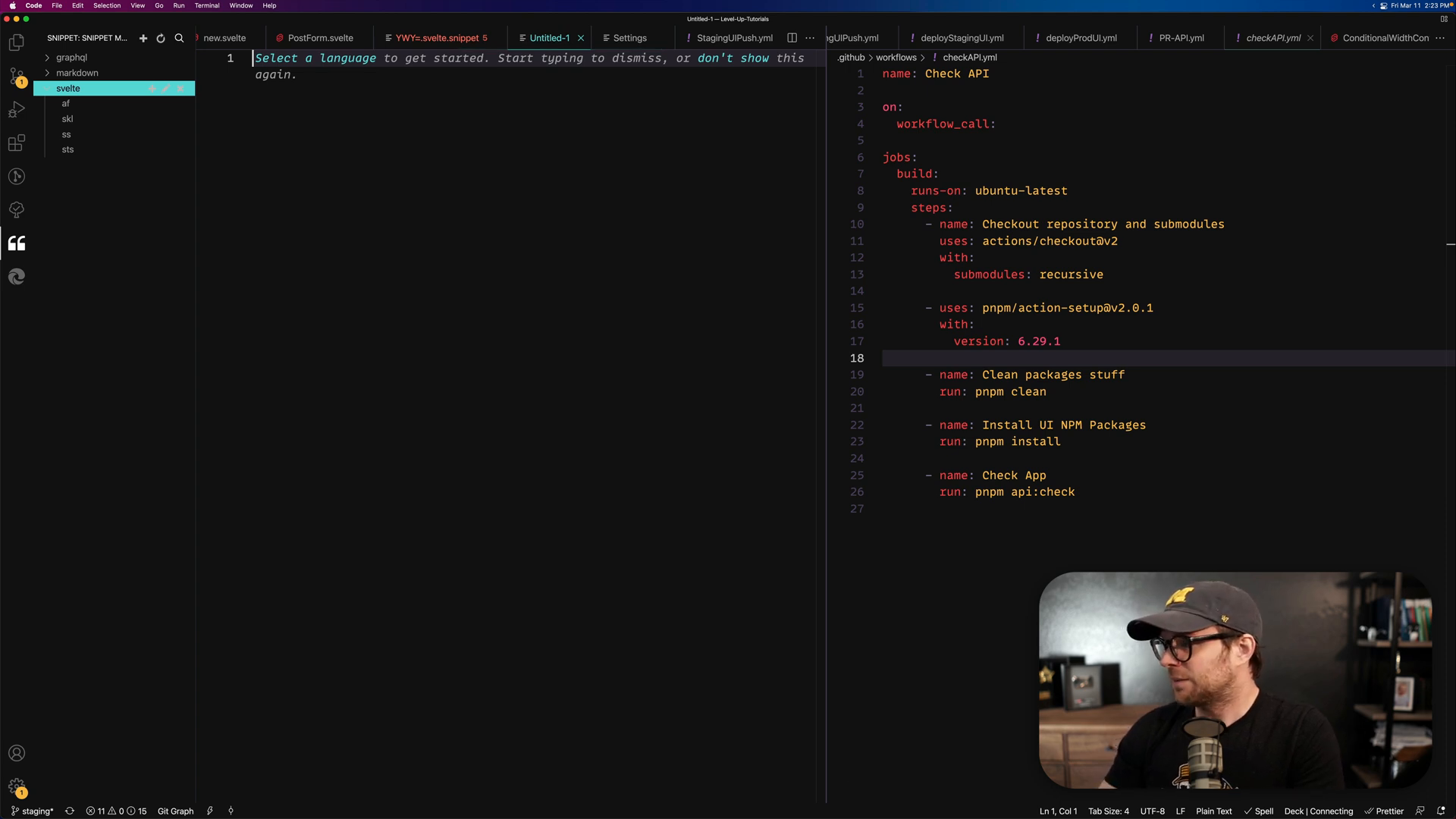
- Set the new untitled file's language mode to Svelte
left_click(1213, 811)
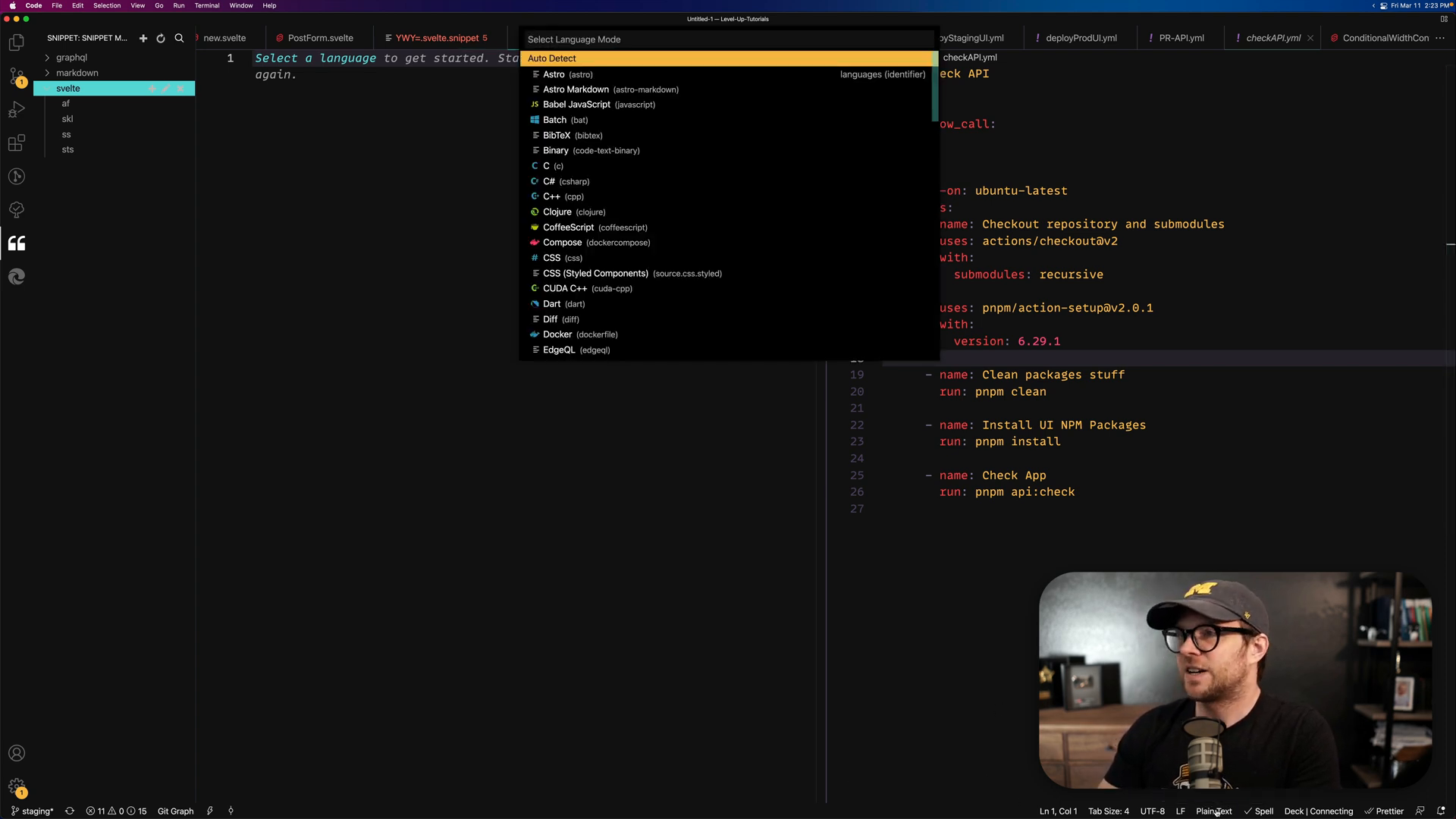
type("svel")
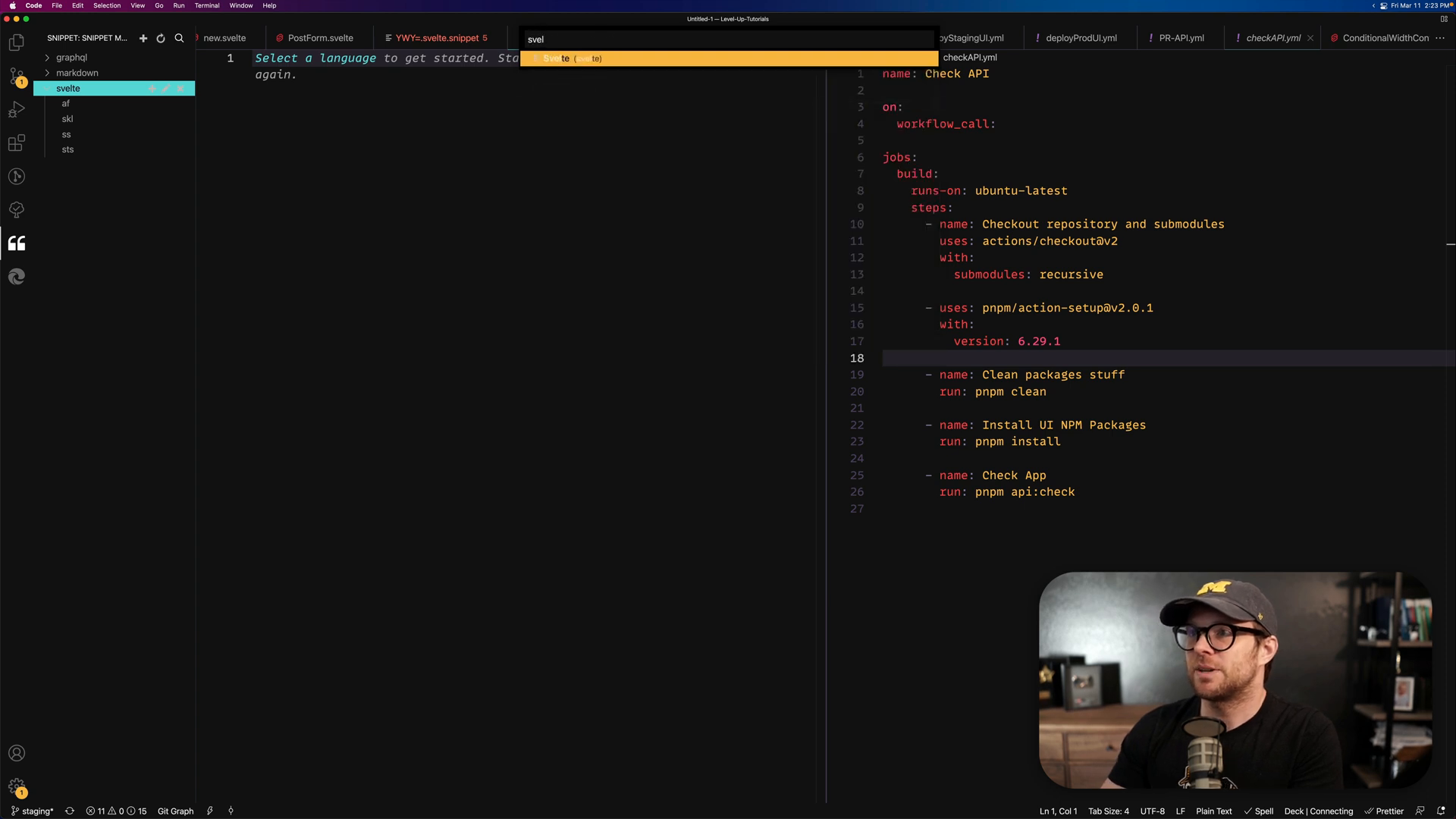
left_click(557, 58)
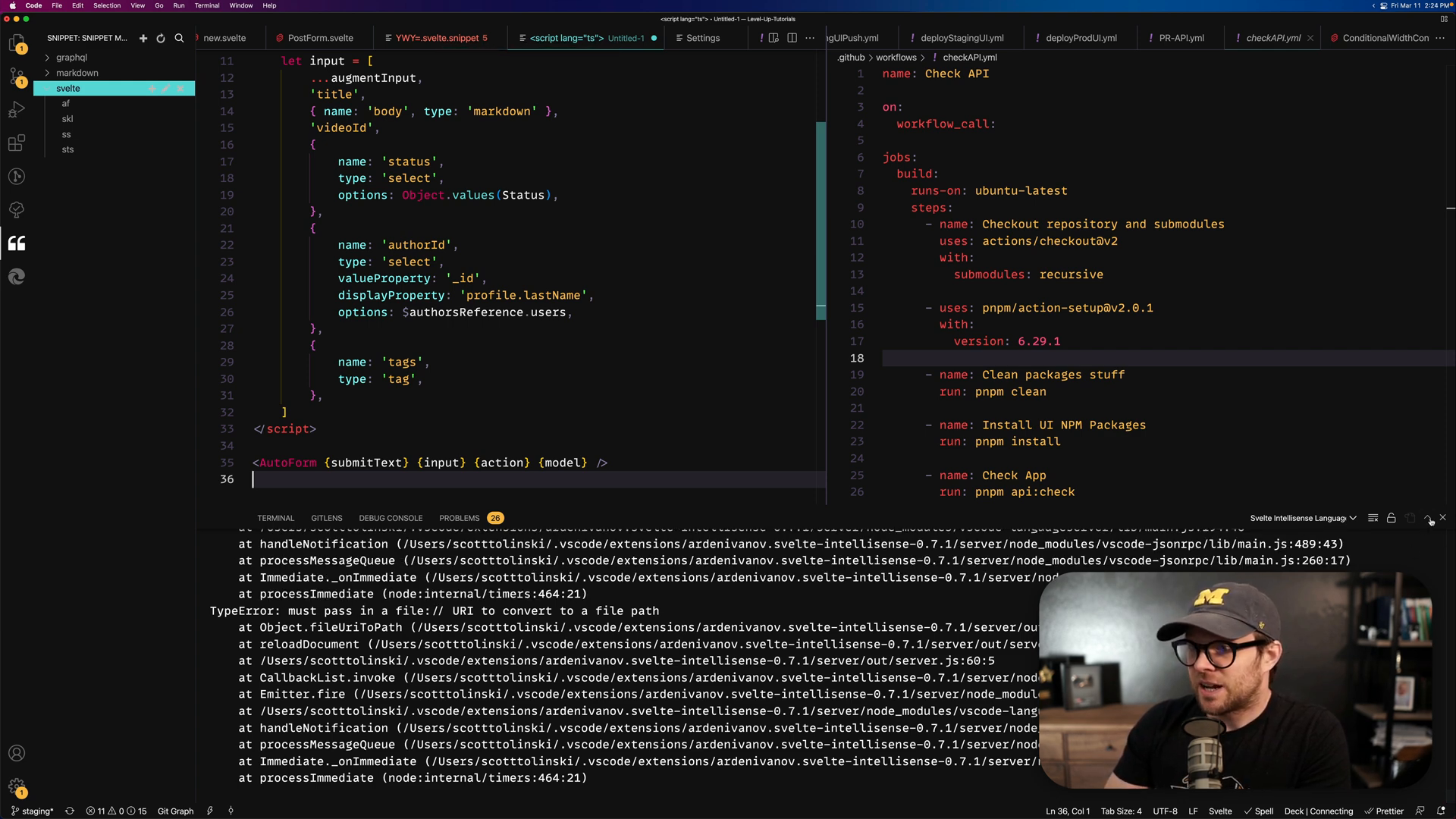
left_click(1431, 518)
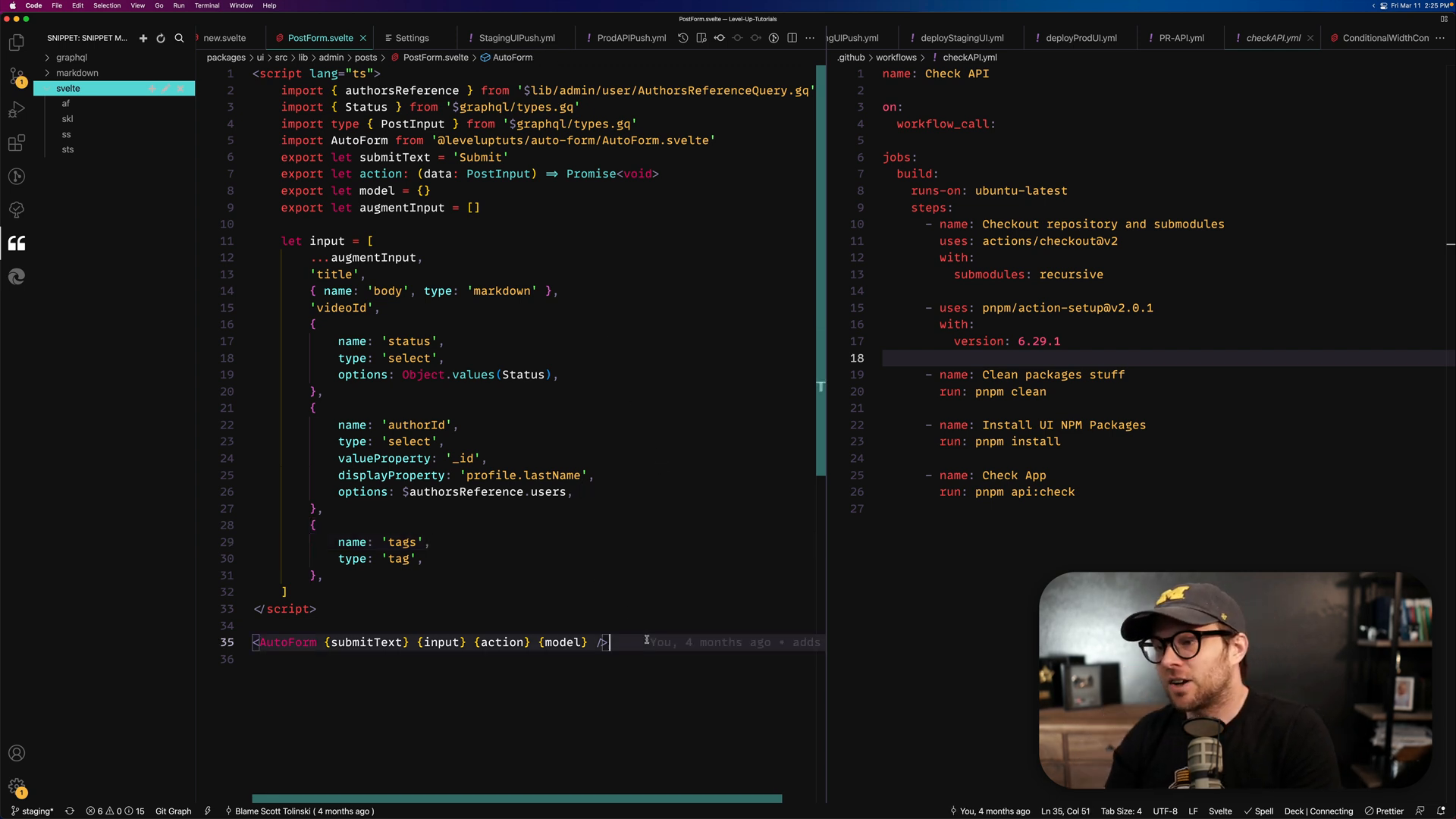
type("st")
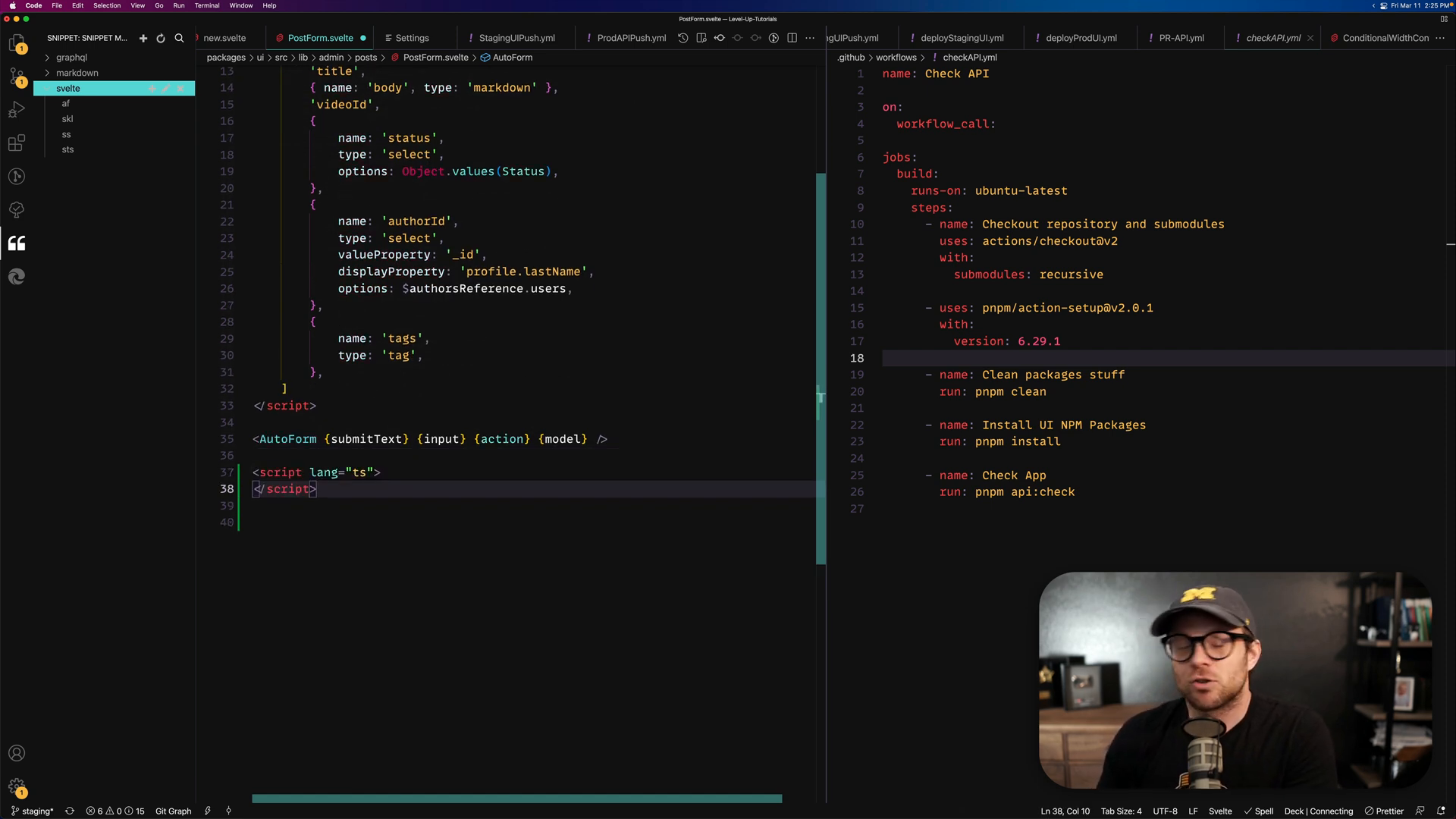
type("scss\">")
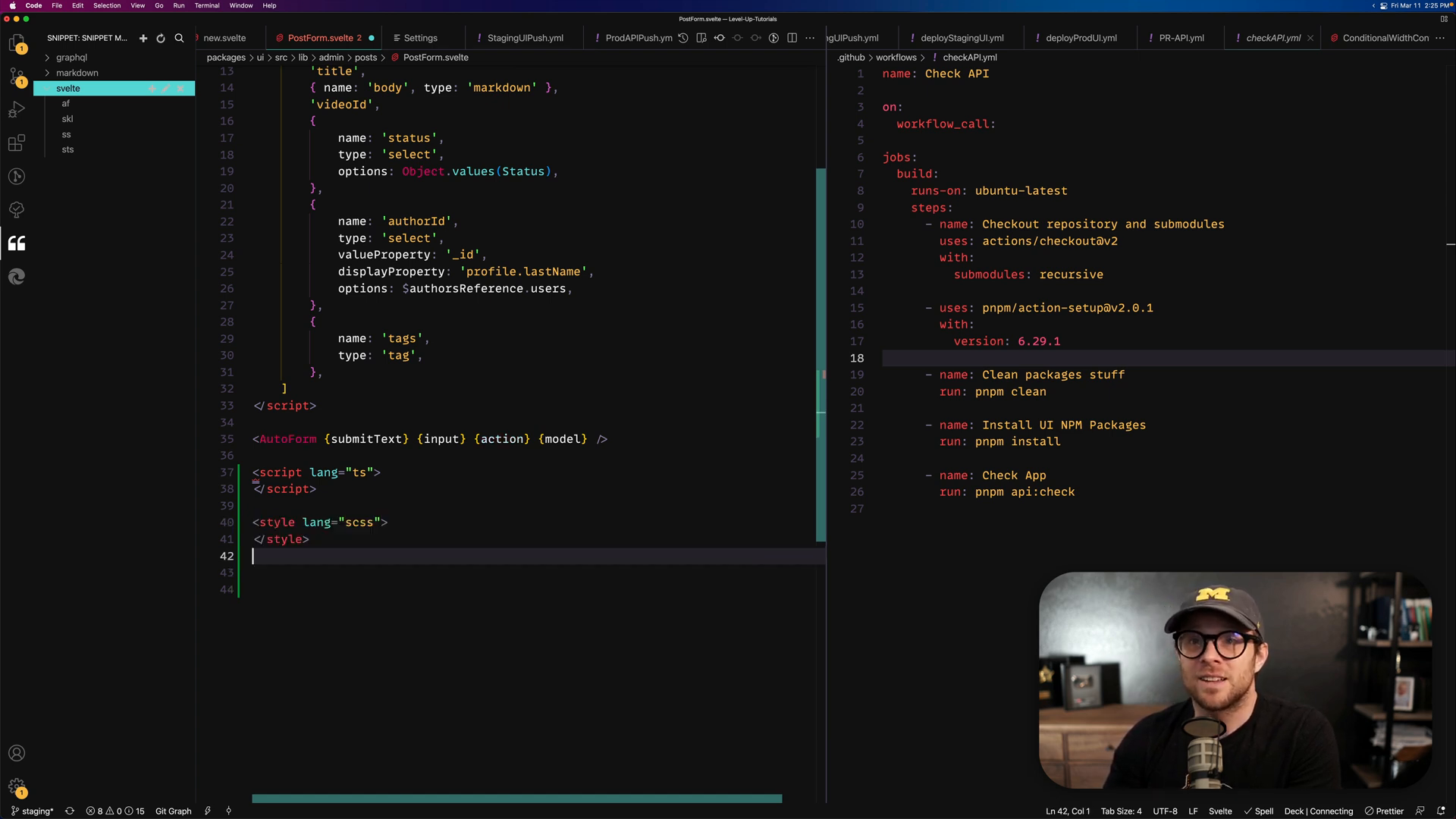
type("skl")
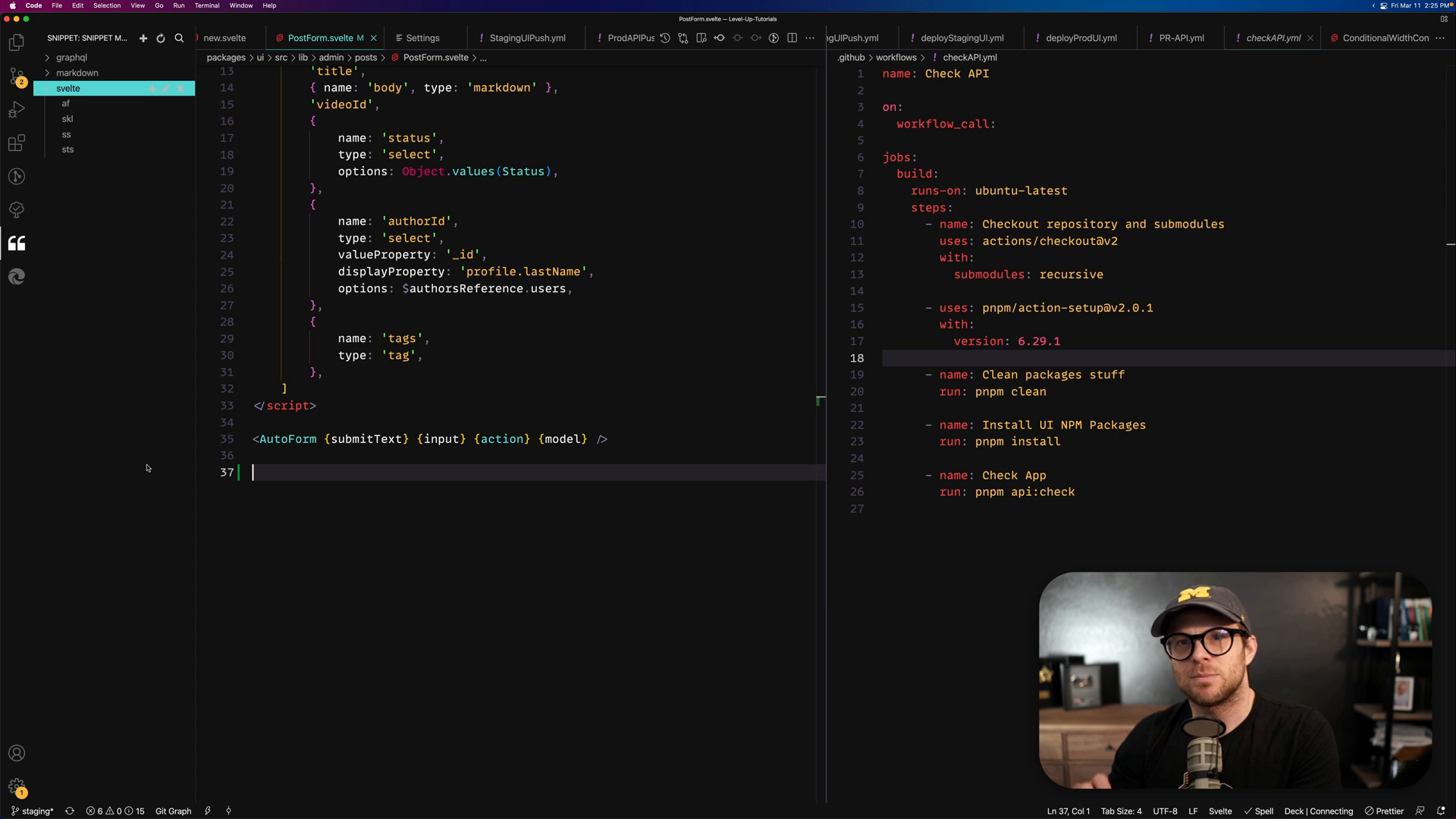
mouse_move(16, 143)
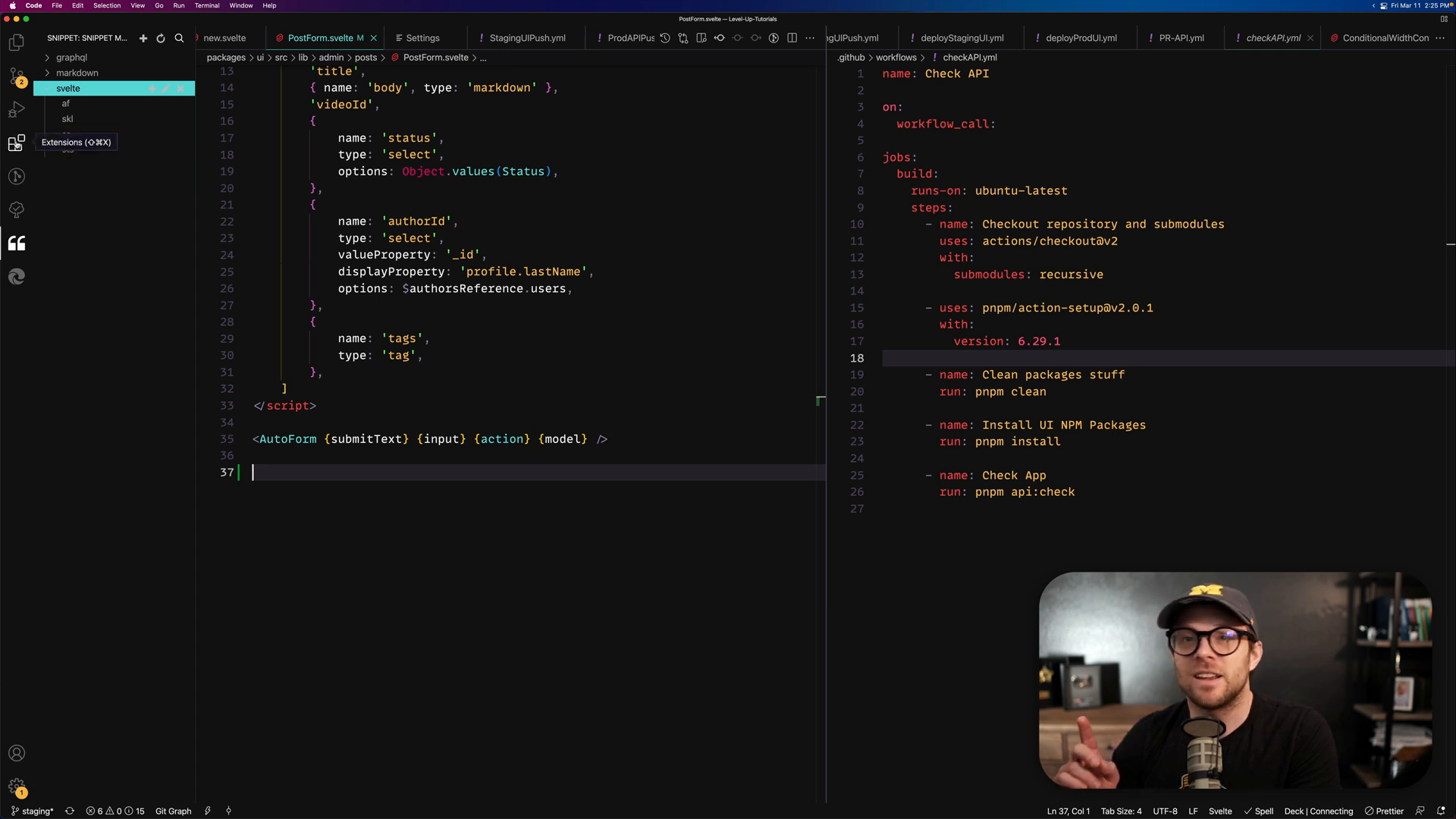
- Open the Extensions view listing the installed Easy Snippet extension
left_click(16, 142)
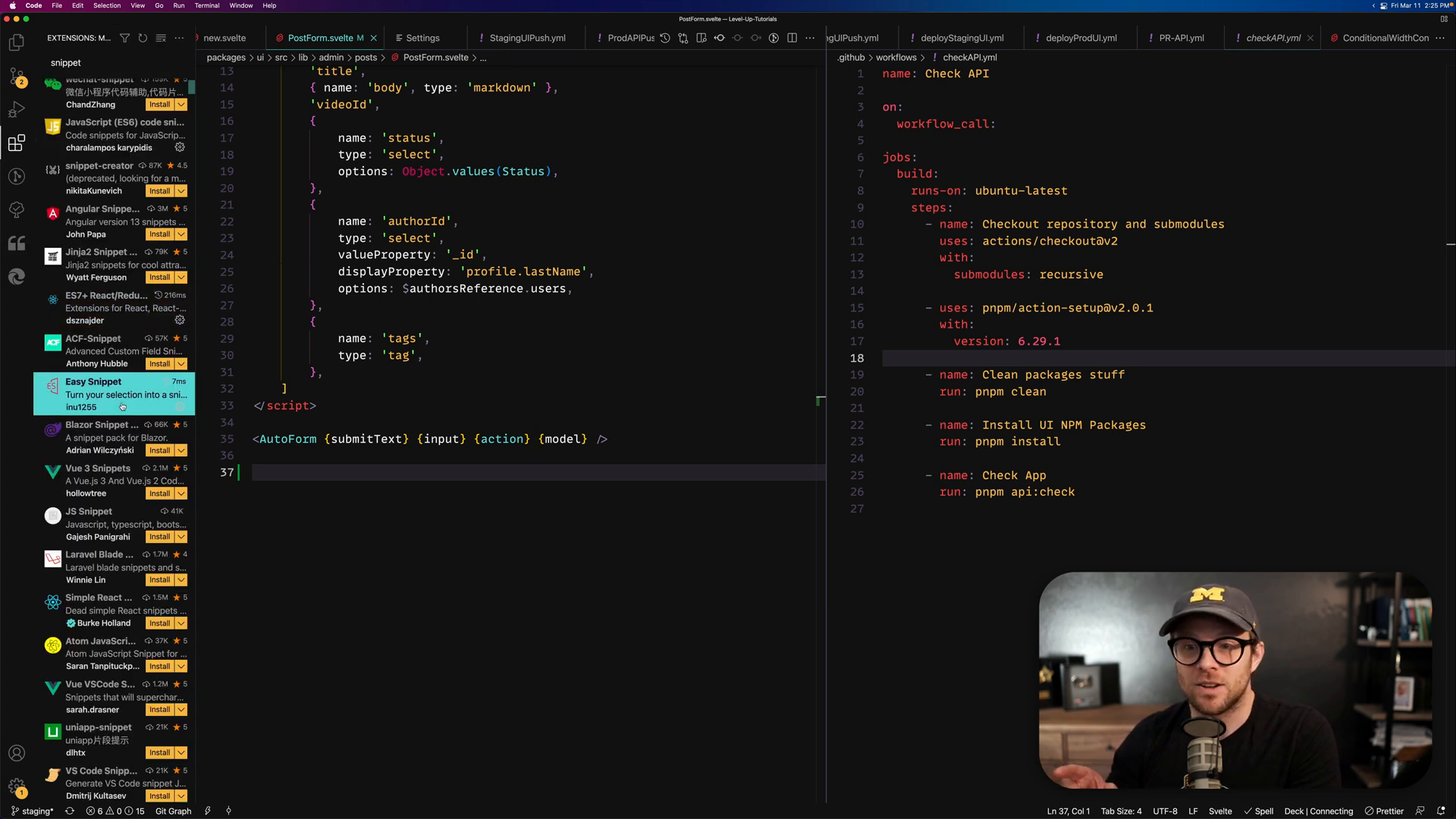
mouse_move(93, 393)
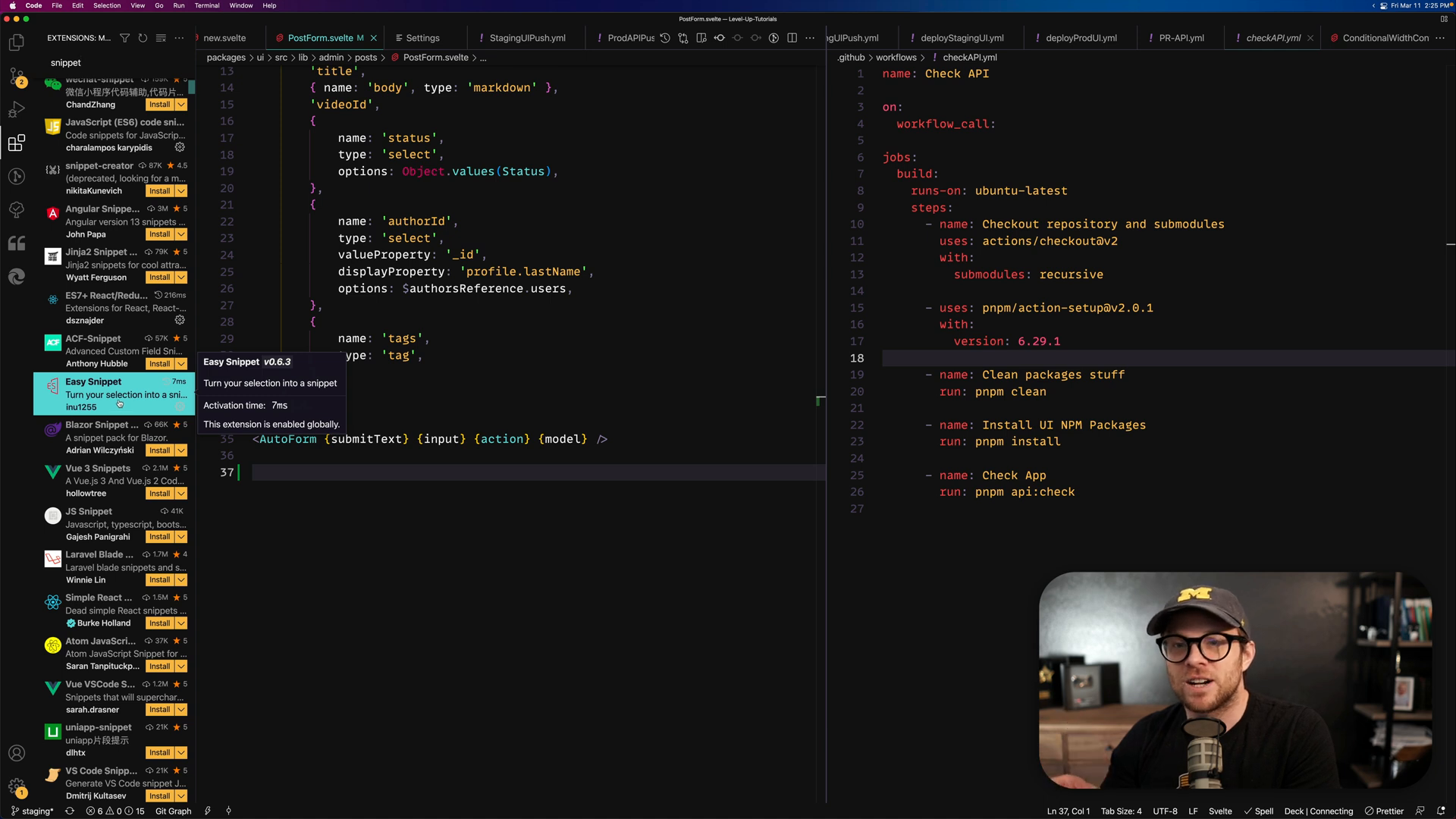